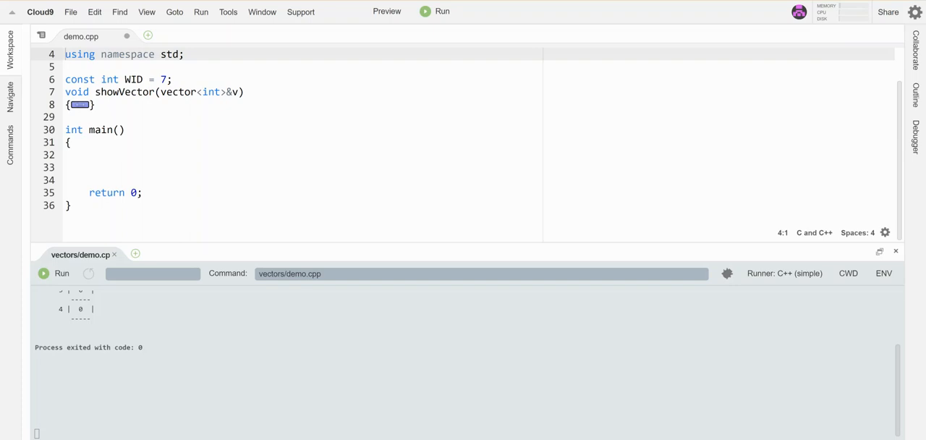
mouse_move(307, 166)
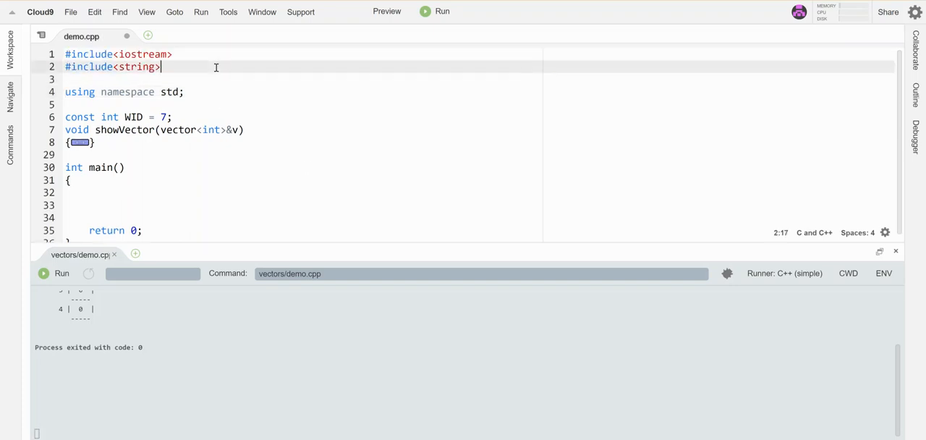
Add #include<vector> below the iostream and string includes in demo.cpp
type("#include<")
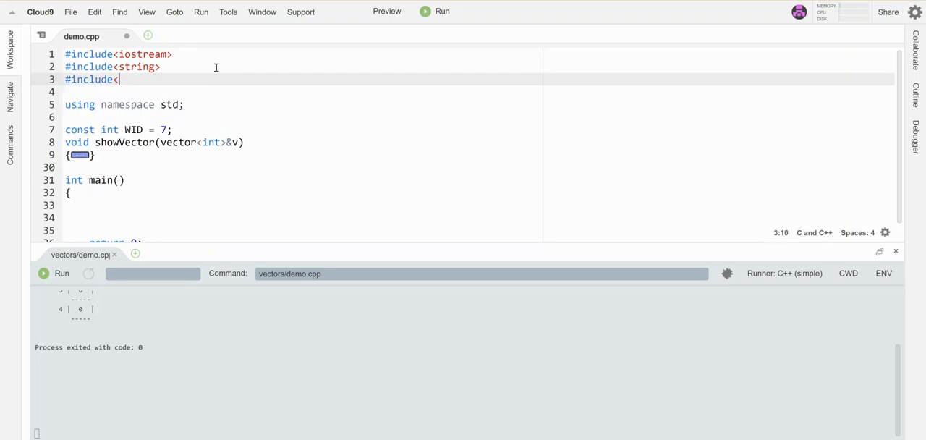
type("vector>")
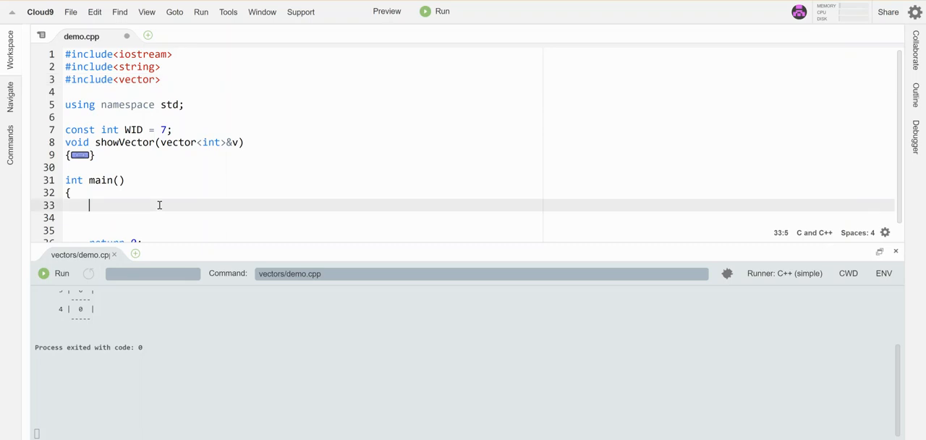
scroll("down", 3)
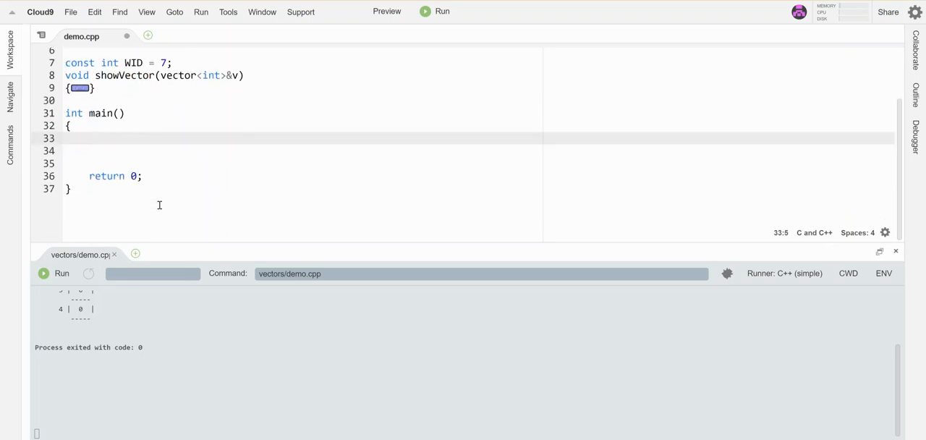
Declare vector<int> list; as the first statement inside main
scroll("up", 3)
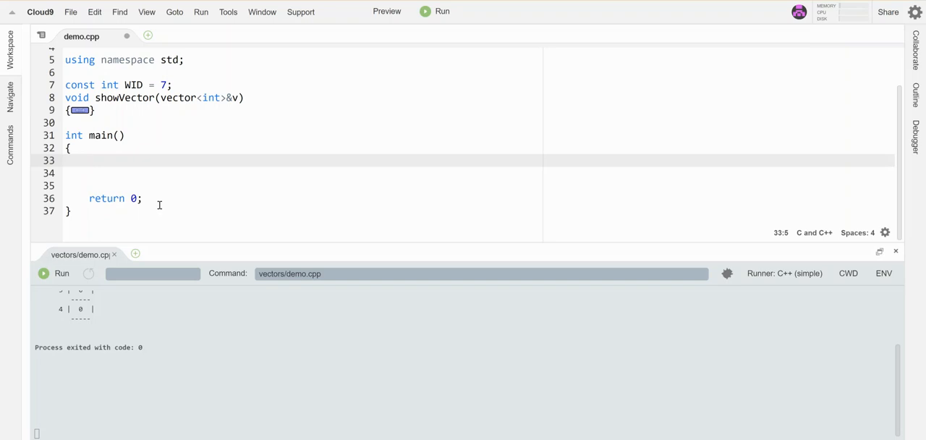
type("vector")
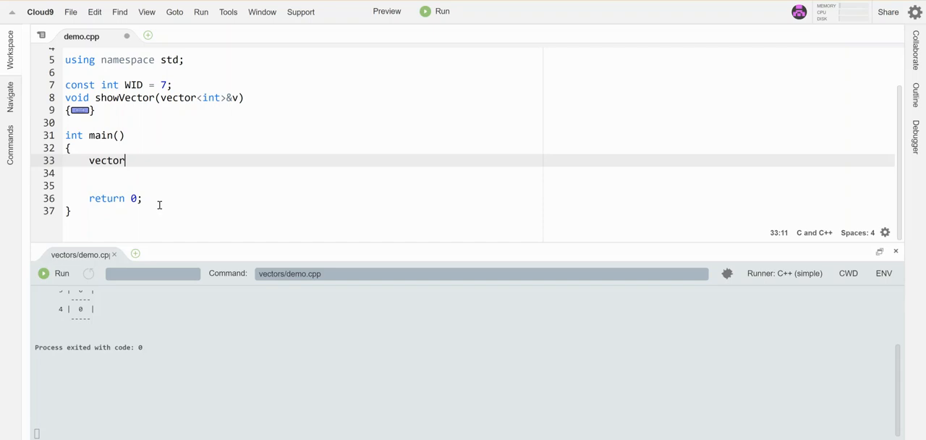
type("<")
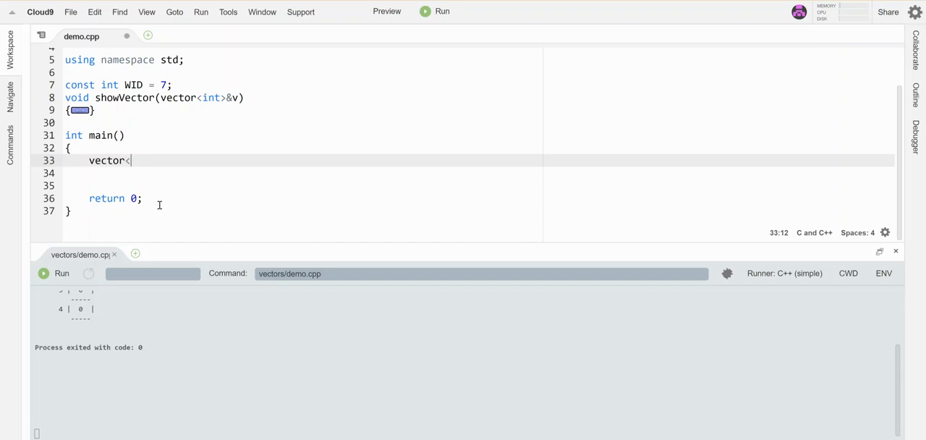
type(">")
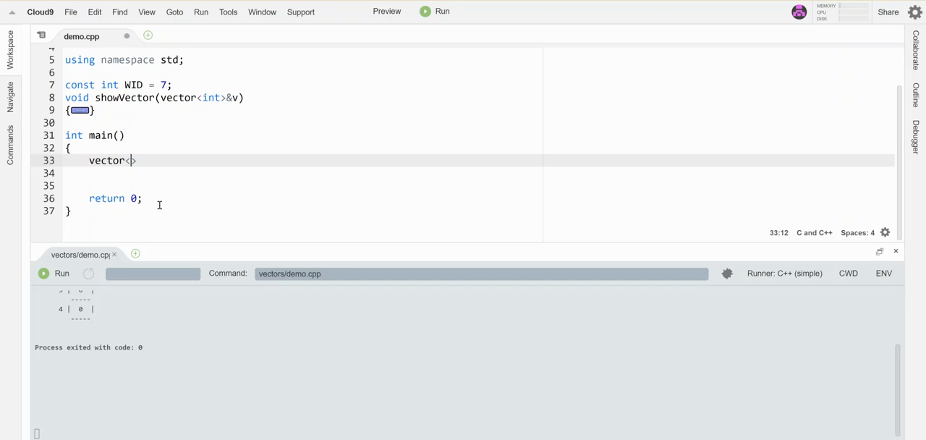
type("int")
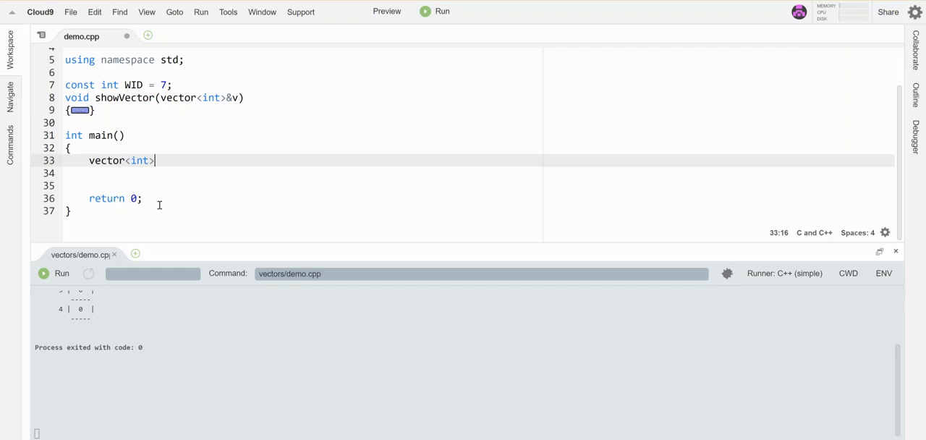
type("list")
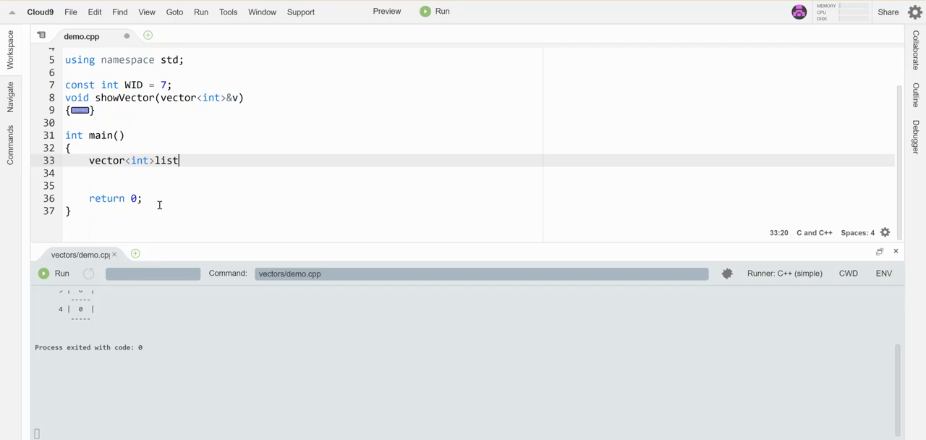
type(";")
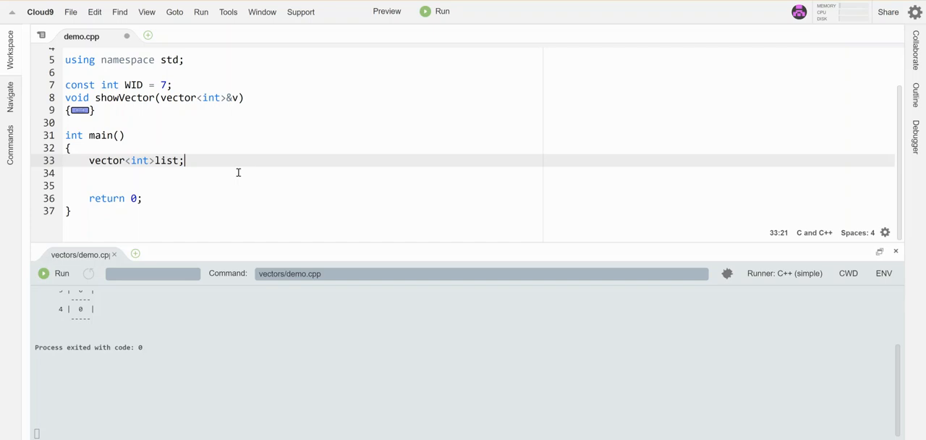
Size the vector as list(5), call showVector(list), and run to print five zeros
key("Backspace")
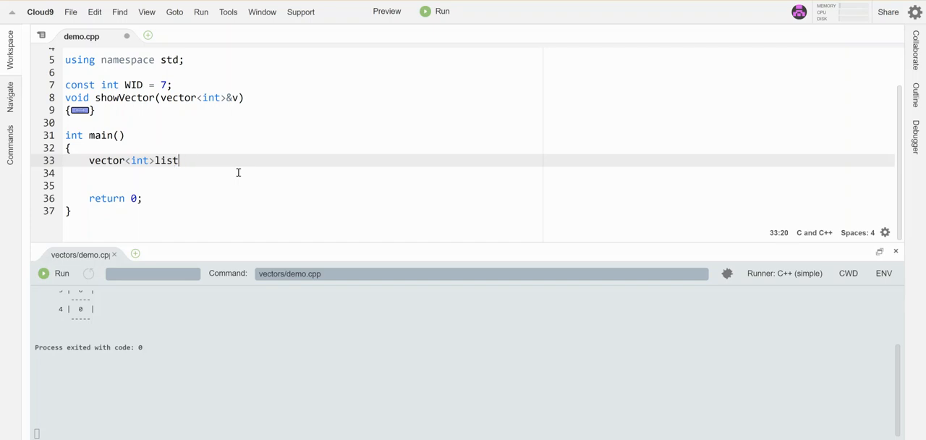
type("(5)")
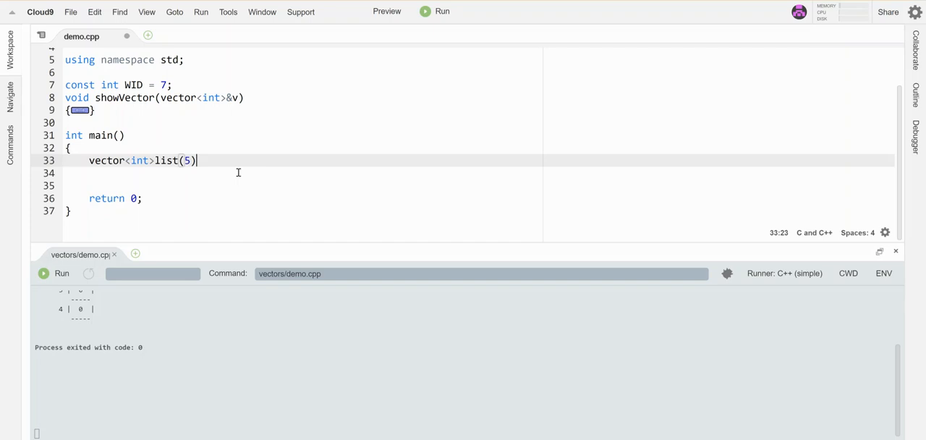
type(";")
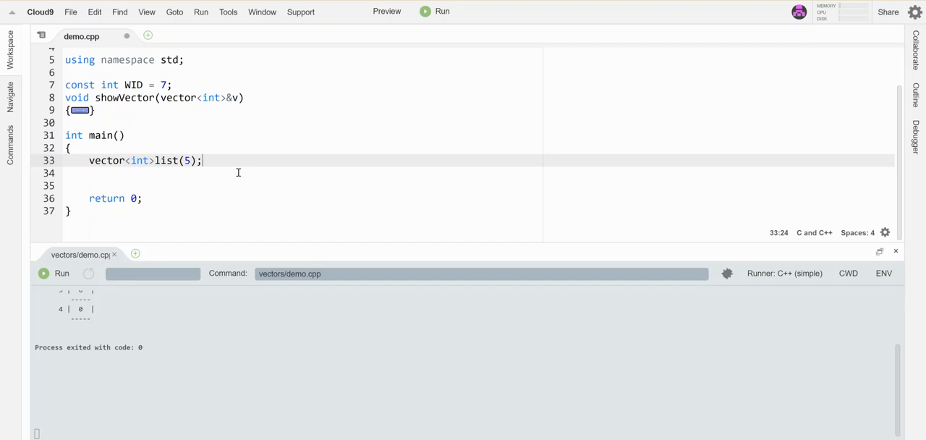
key("Return")
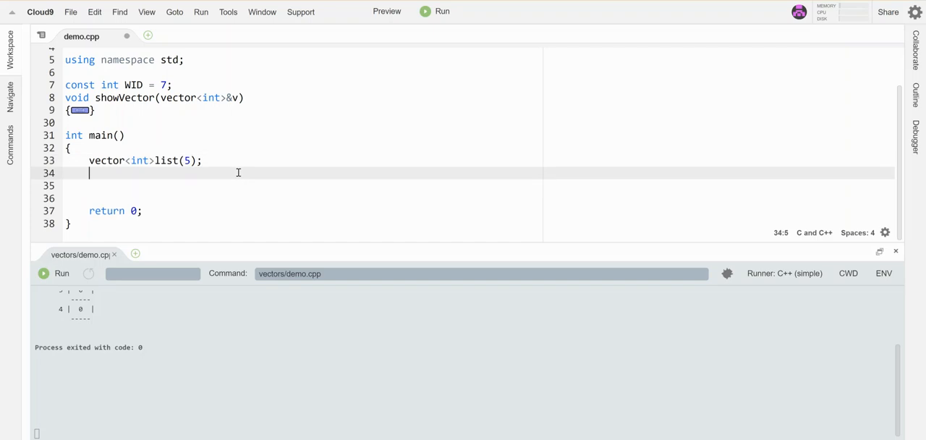
type("showVector(list);")
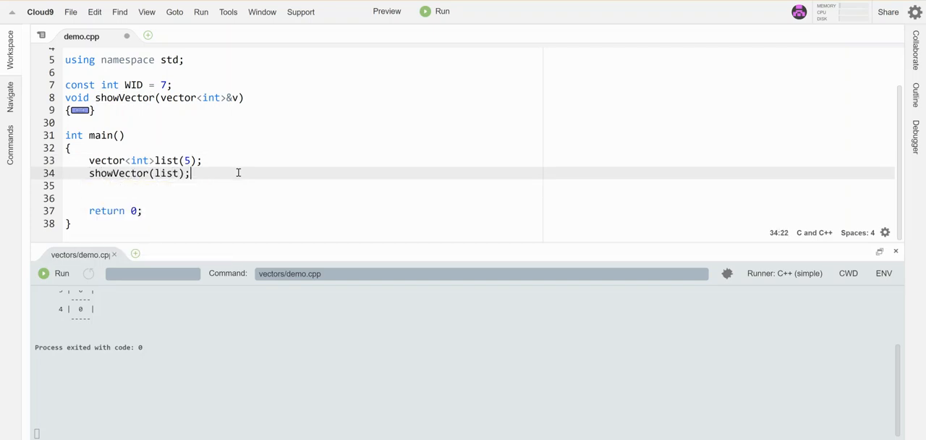
left_click(443, 12)
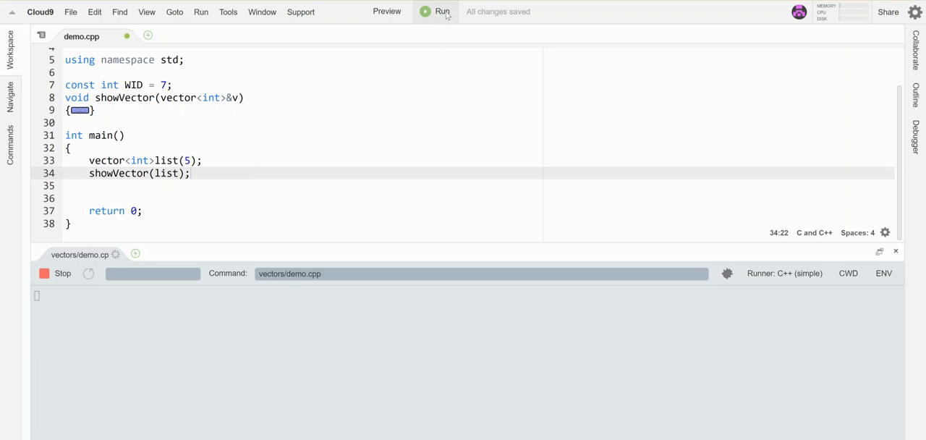
left_click(442, 11)
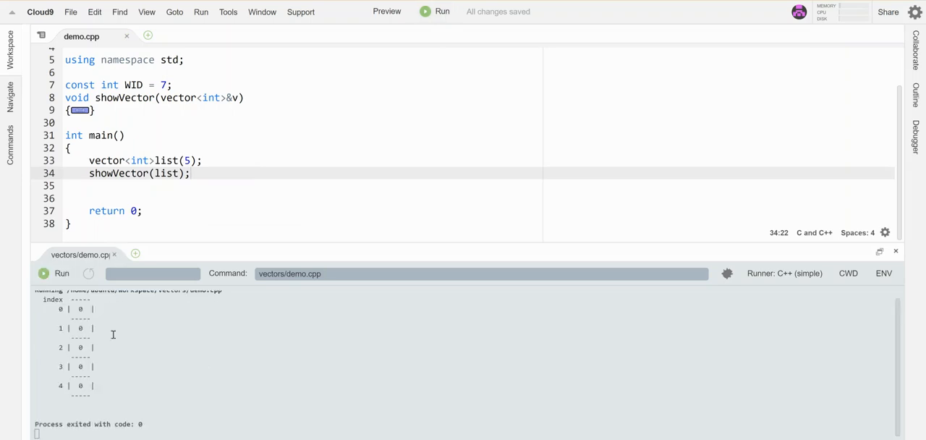
mouse_move(87, 307)
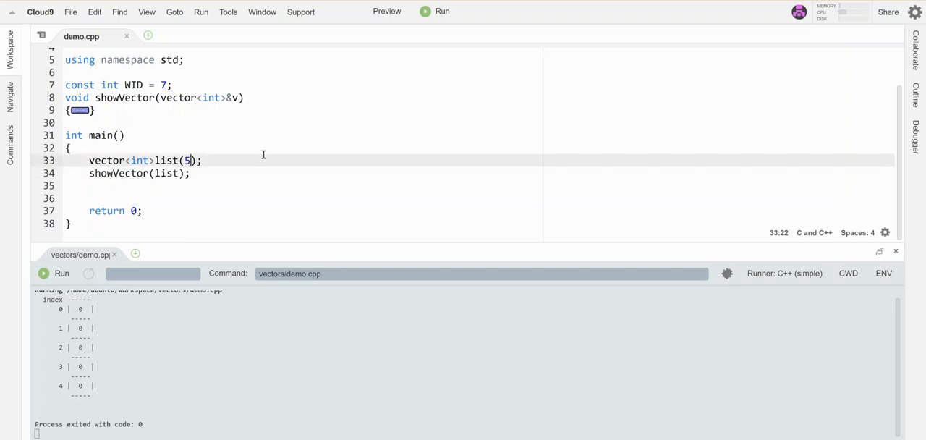
Change the declaration to list(5,99) and rerun so indices 0–4 show 99
type(",")
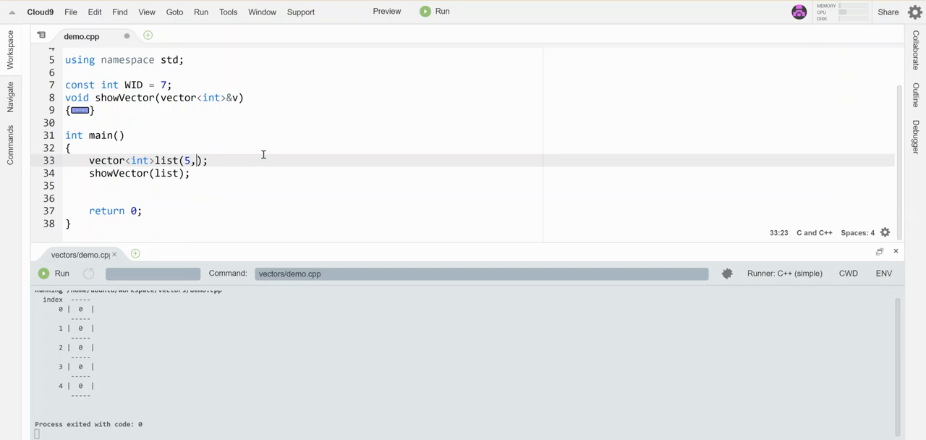
type("99")
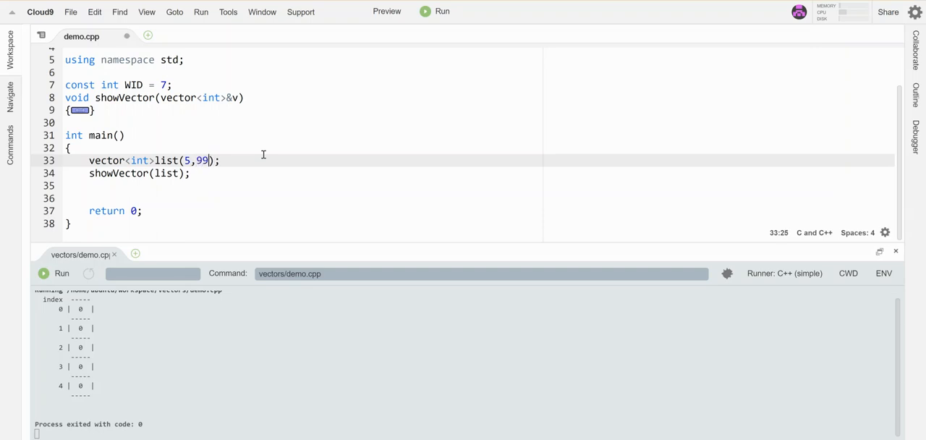
mouse_move(346, 133)
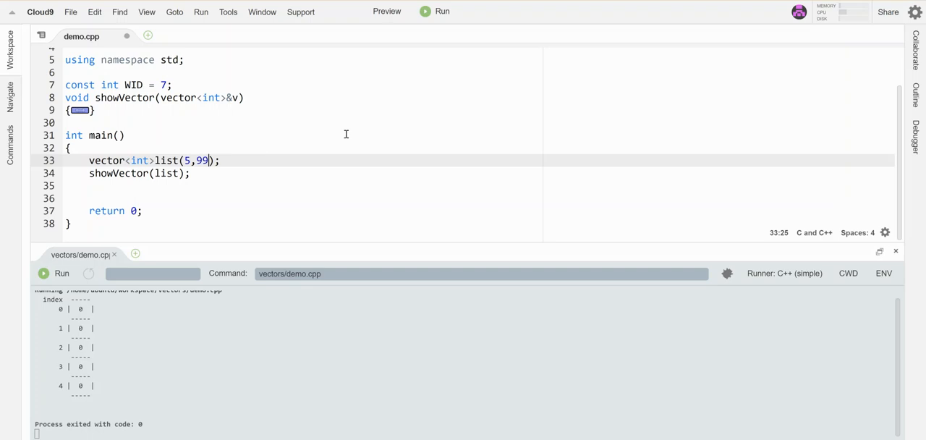
mouse_move(443, 12)
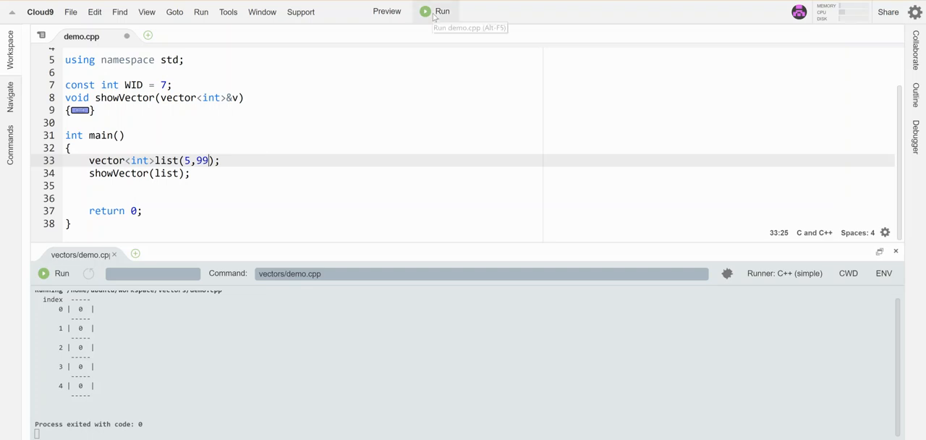
left_click(442, 11)
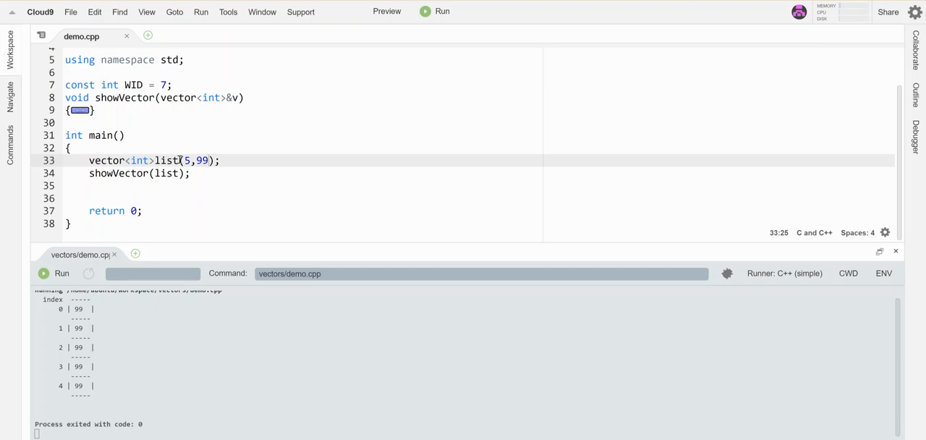
Declare int nums[]={2,5,4,3,1} above list and leave a blank line before showVector
key("BackSpace")
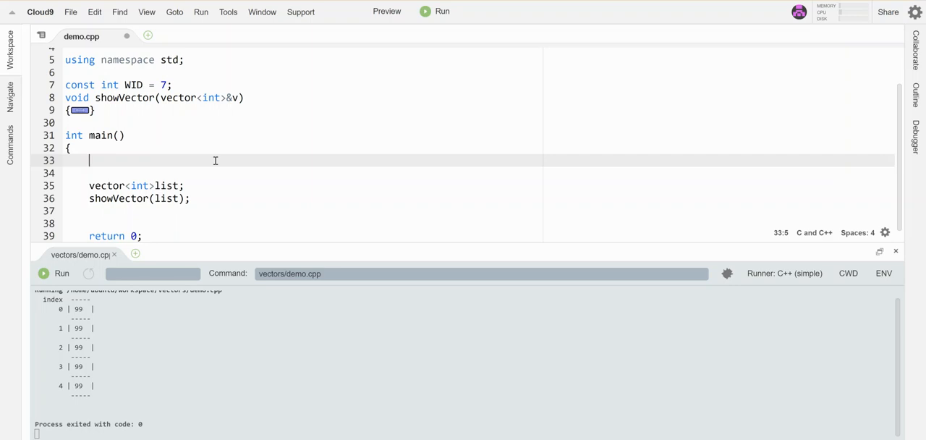
type("int nums")
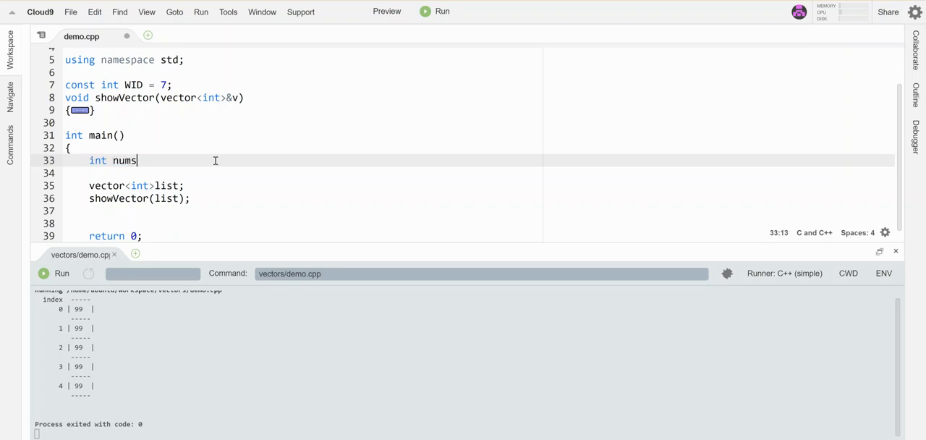
type("[]={};")
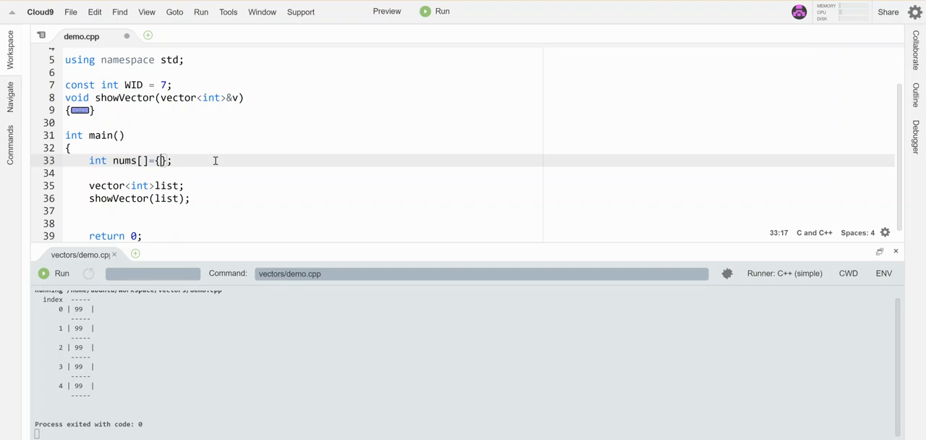
type("2,5,4,")
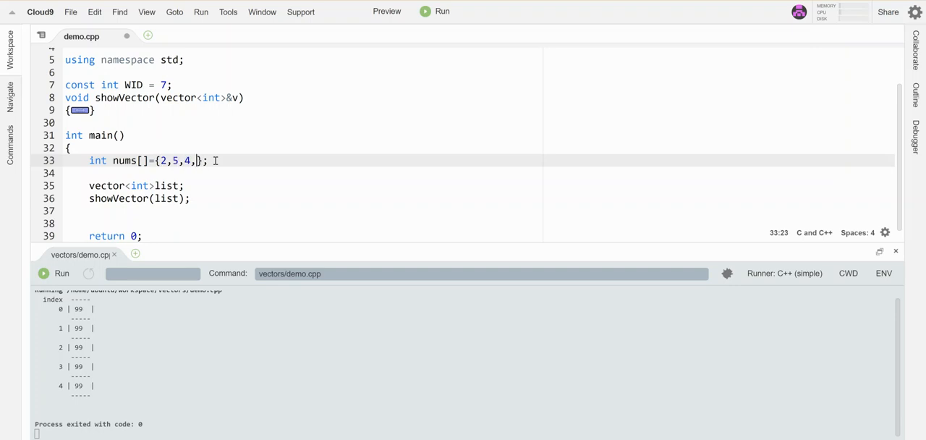
type("3,1")
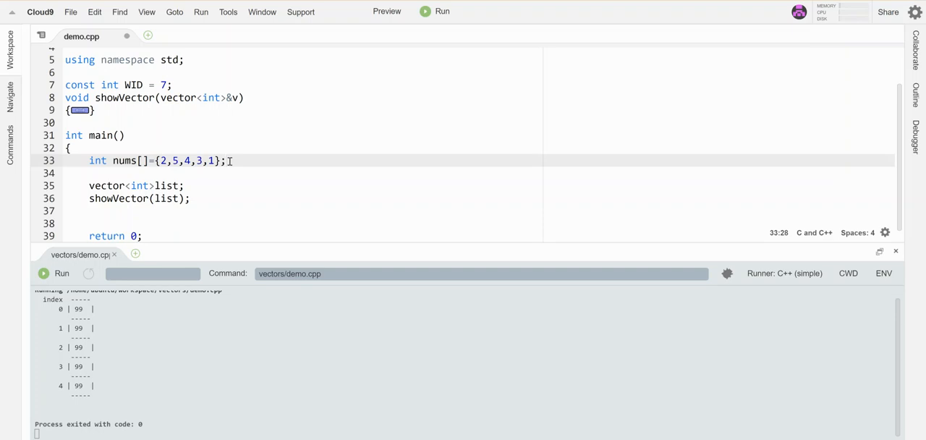
key("Return")
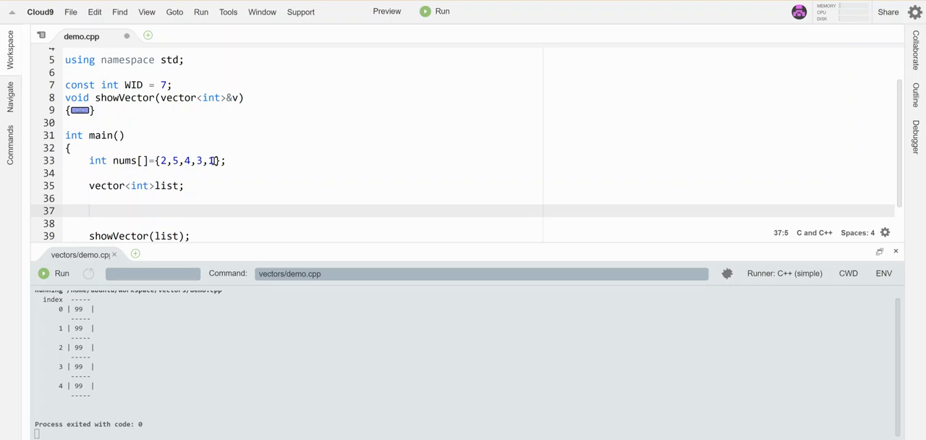
Add list.assign(nums, nums+5); and run to print 2, 5, 4, 3, 1
left_click(90, 211)
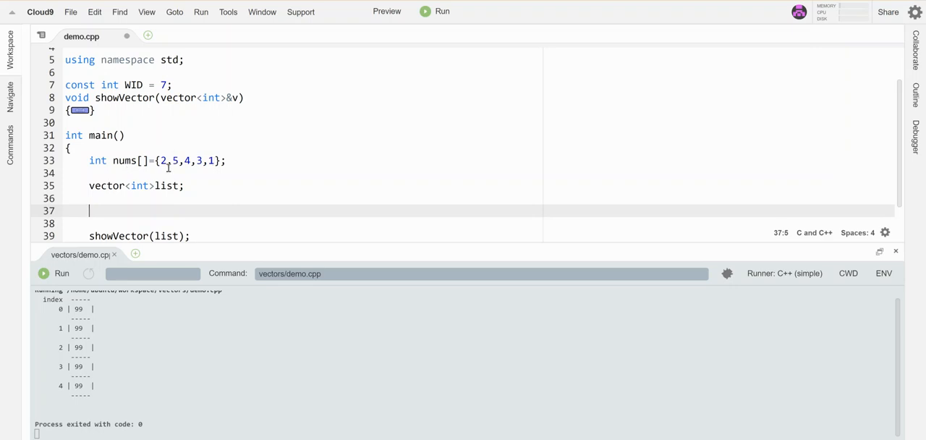
type("list.a")
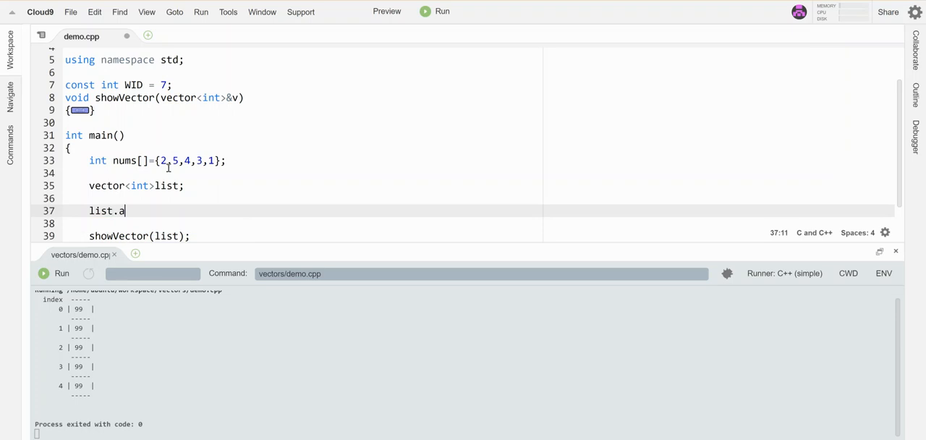
type("ssign()")
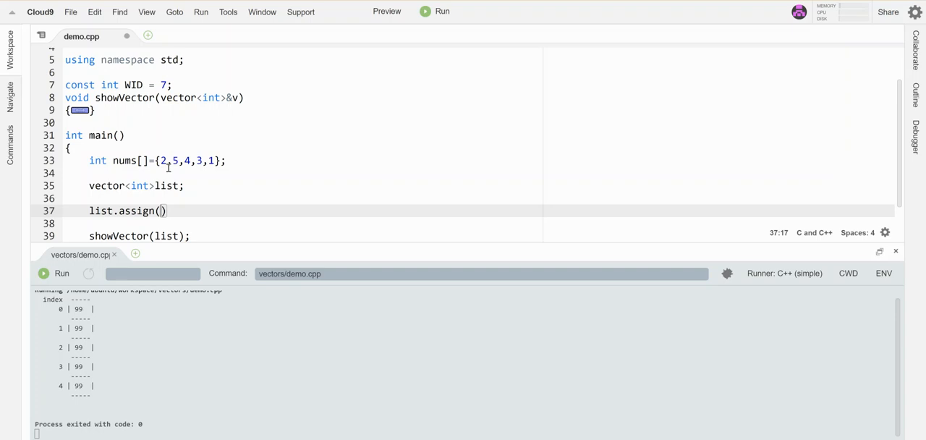
type("nums,")
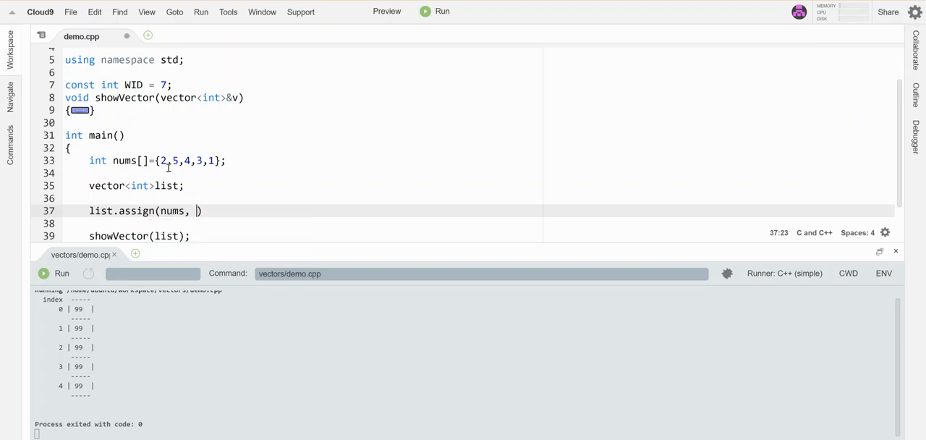
type("nums+5")
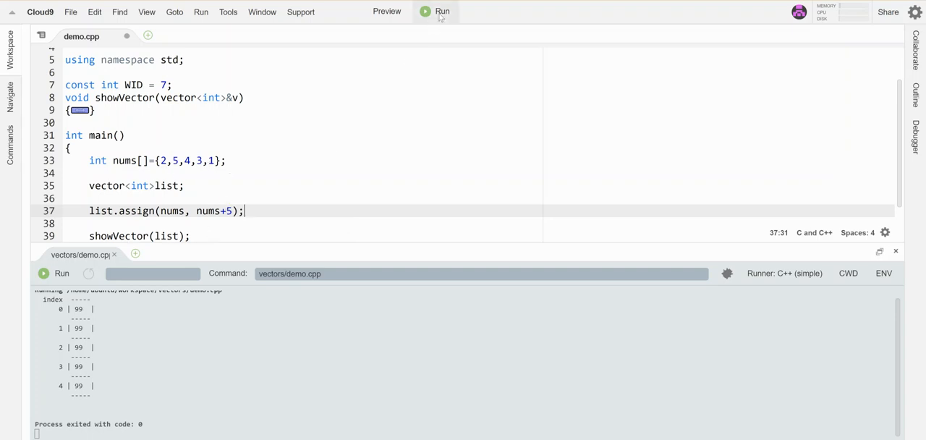
left_click(443, 12)
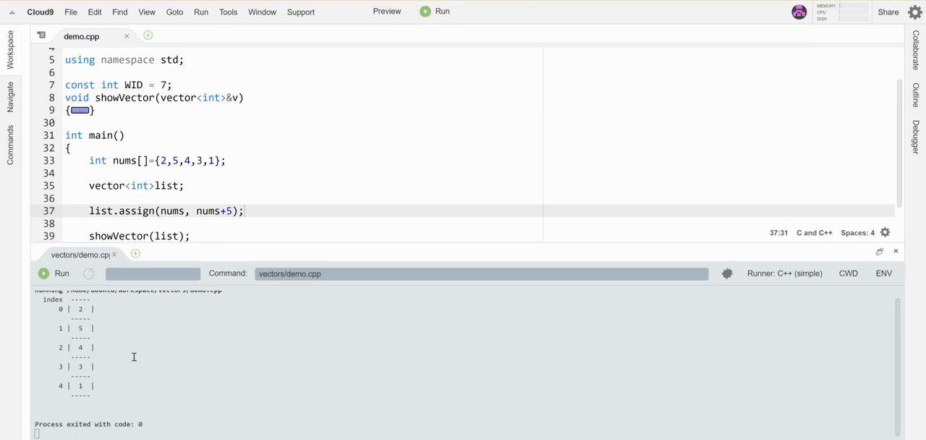
mouse_move(176, 176)
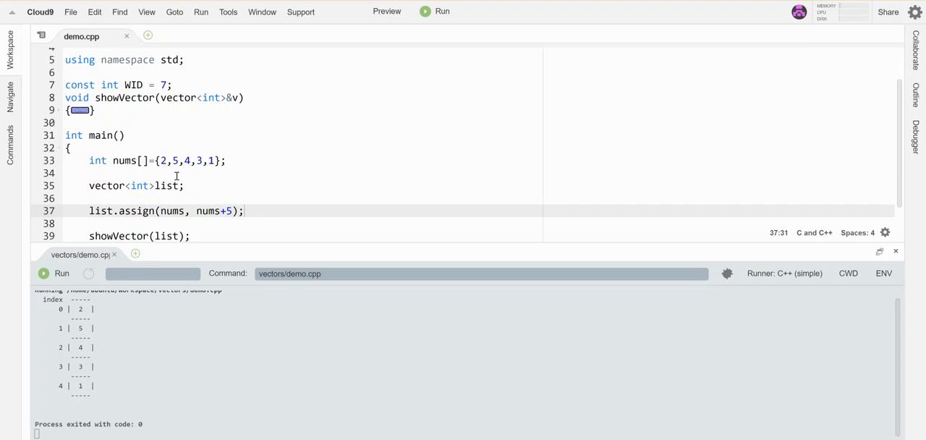
mouse_move(193, 159)
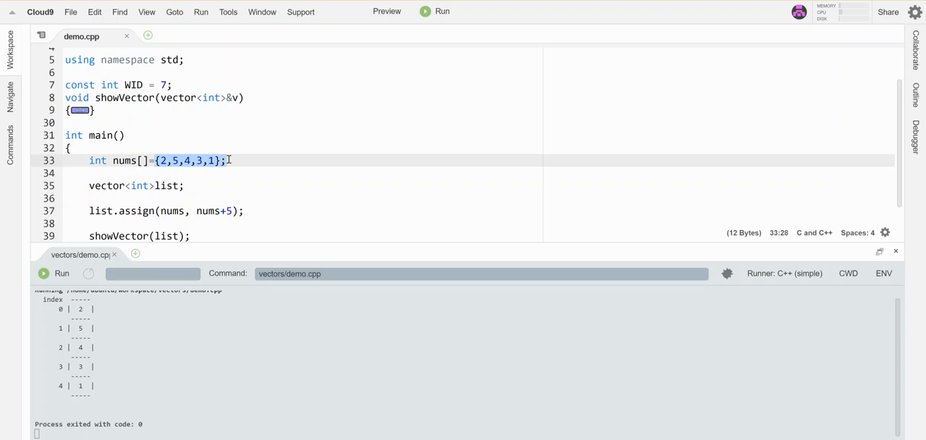
Initialize list directly as {2,5,4,3,1}, drop nums and assign, and rerun
key("Delete")
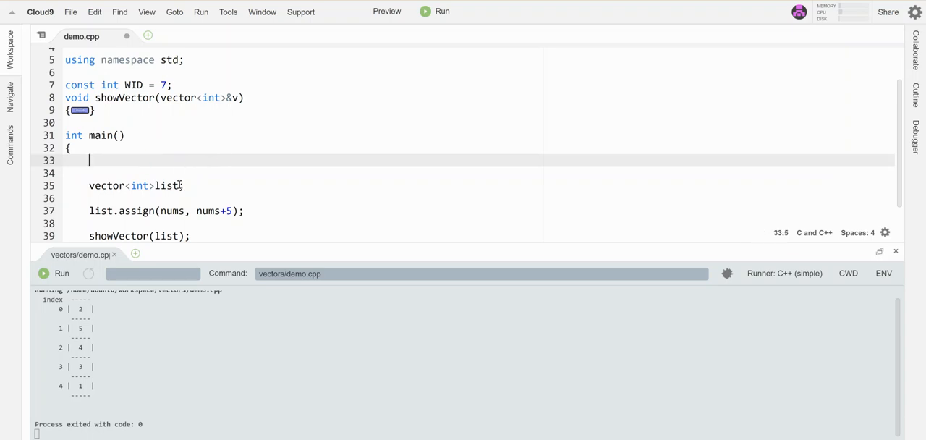
type("{2,5,4,3,1};")
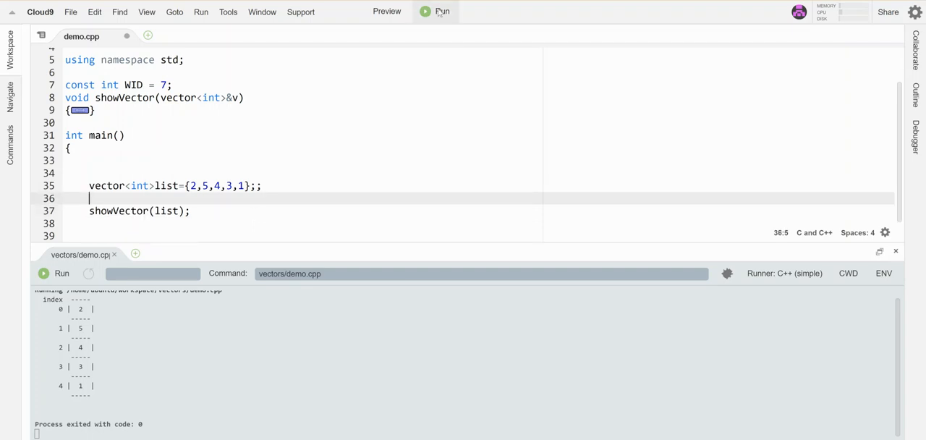
left_click(437, 12)
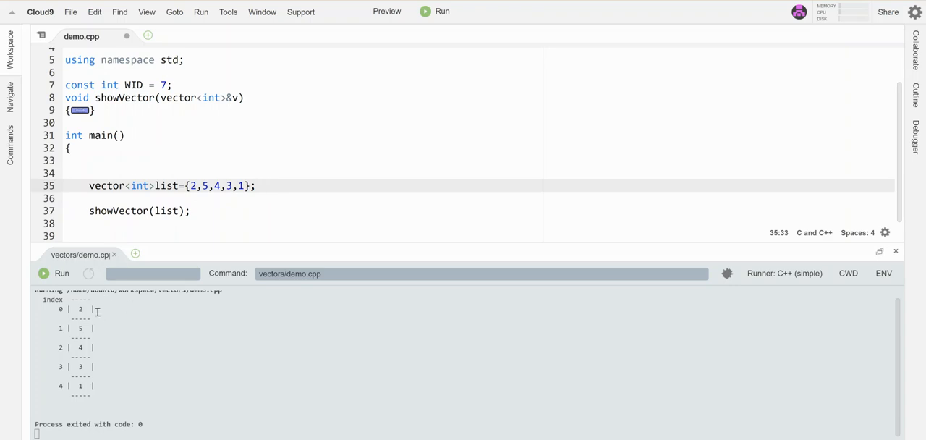
mouse_move(330, 183)
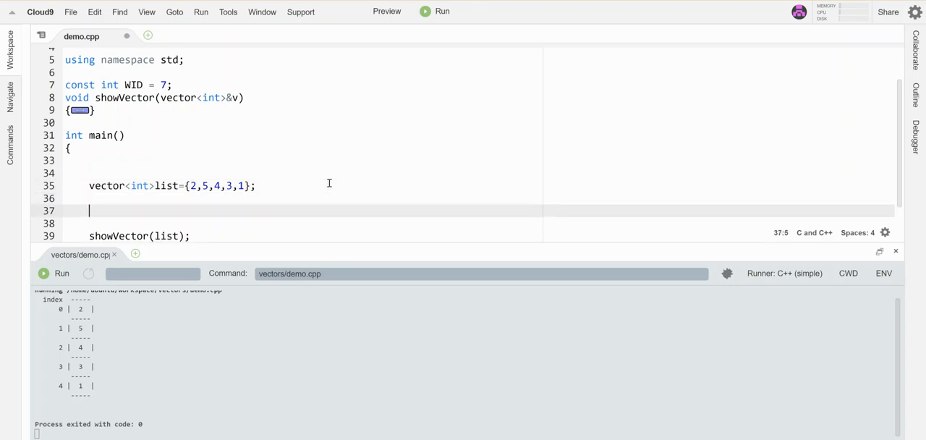
Add list.resize(2); before showVector and run to print only 2 and 5
type("list.r")
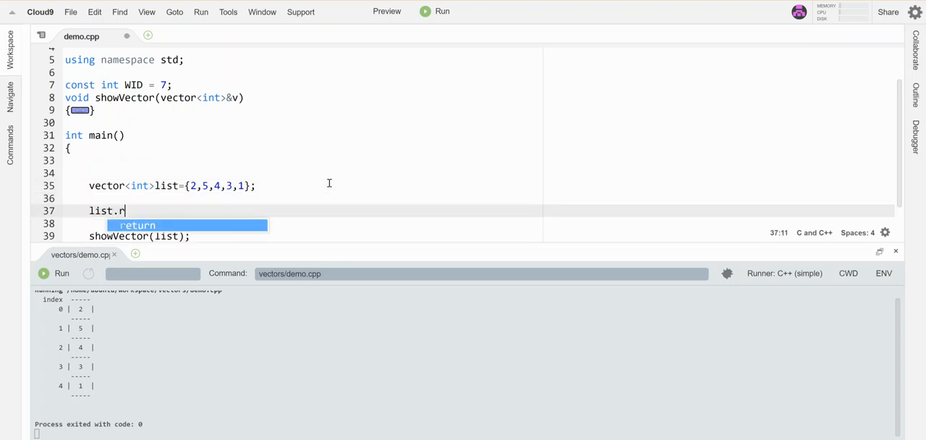
type("esize(")
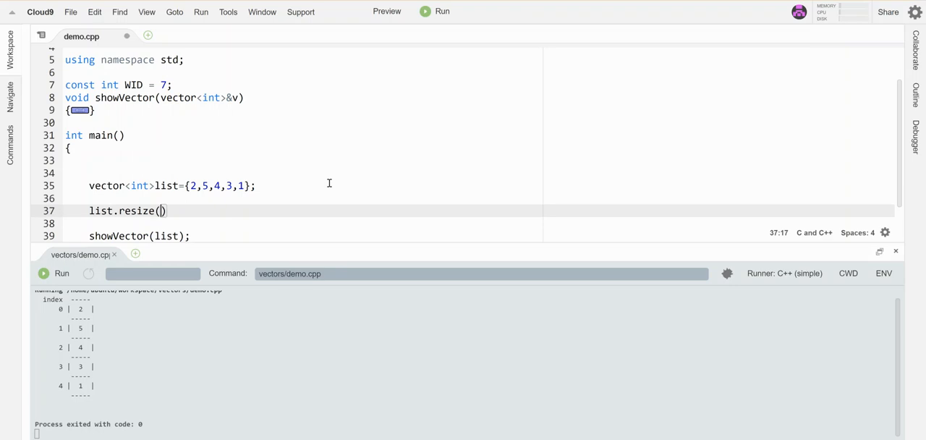
type("2")
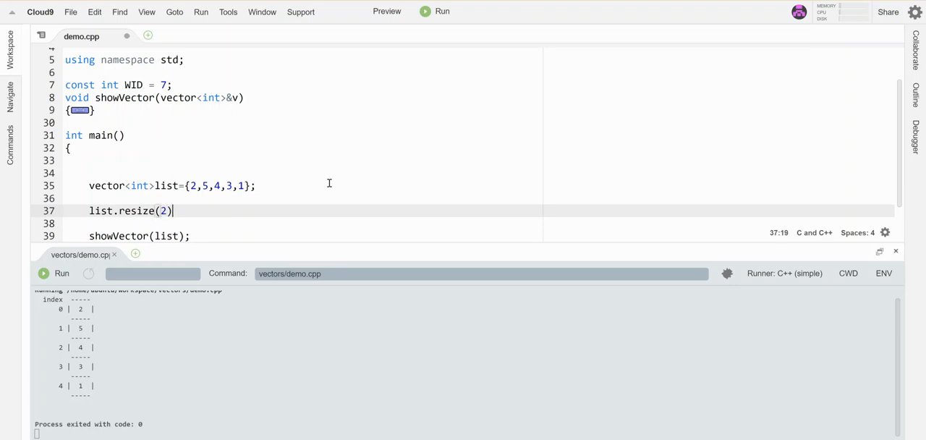
type(";")
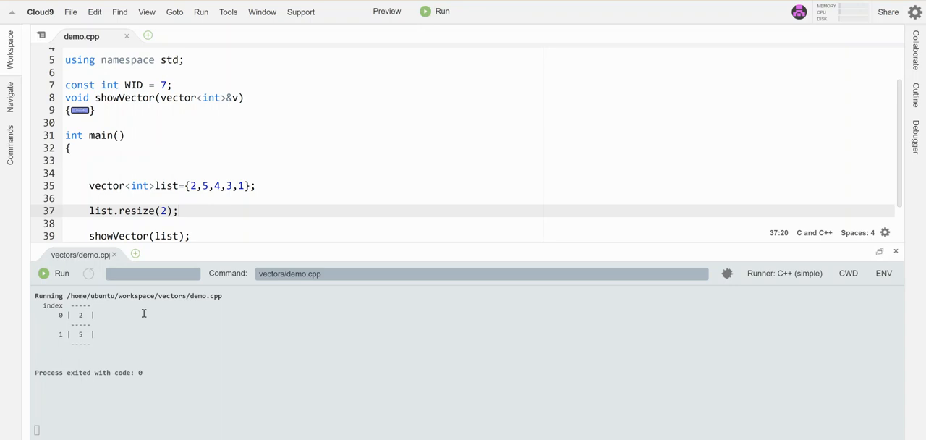
left_click(61, 272)
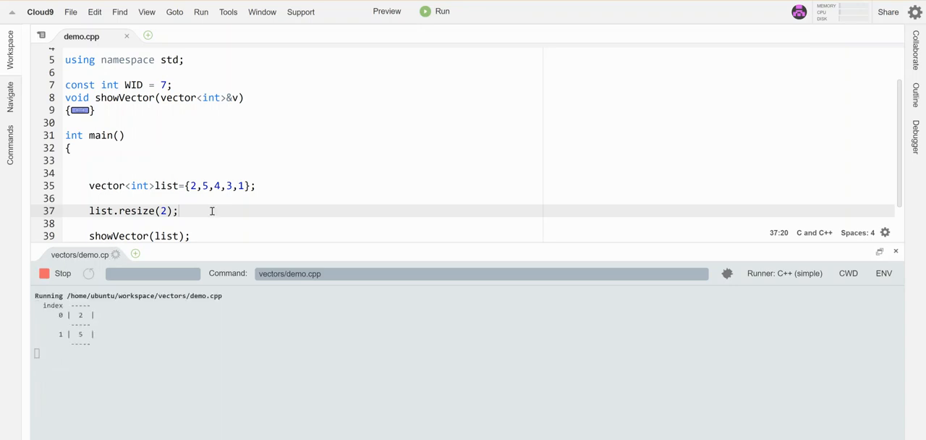
Add list.resize(5) and run, then make it resize(5, 3) and rerun to print 2, 5, 3, 3, 3
type("list.resize(5);")
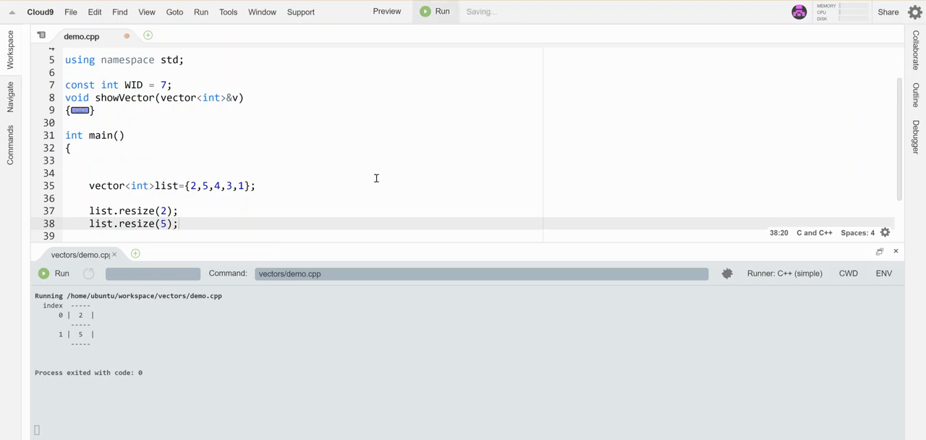
left_click(442, 12)
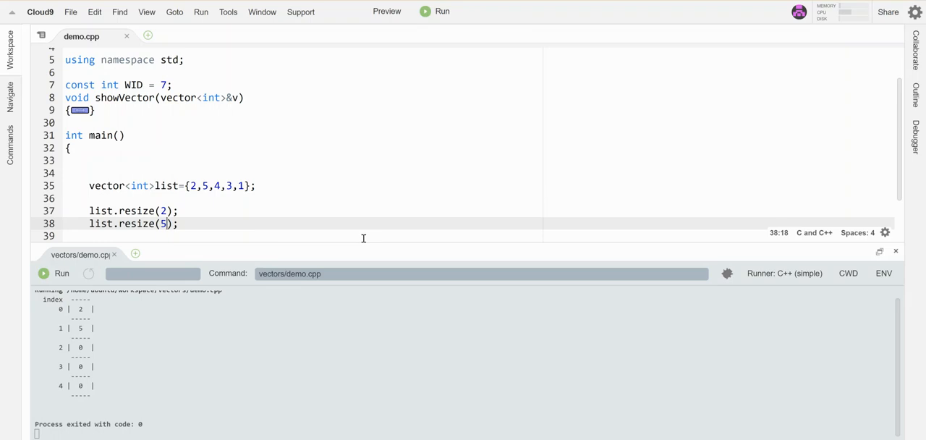
type(", 3")
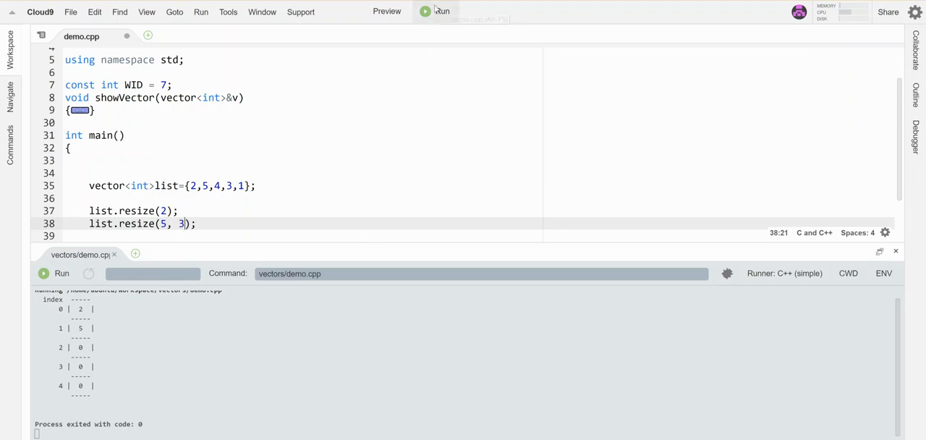
left_click(434, 11)
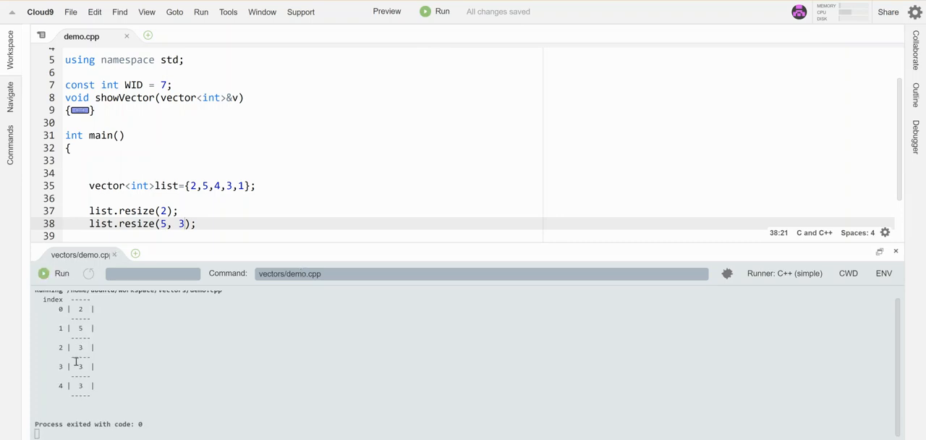
mouse_move(264, 208)
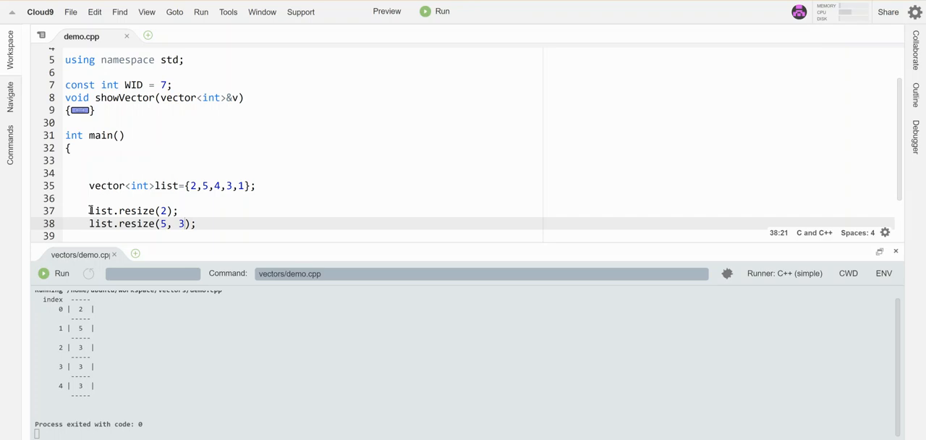
Replace the resizes with list.resize(2*list.size(),6) and rerun to show 6s from index 5
left_click_drag(88, 211, 195, 223)
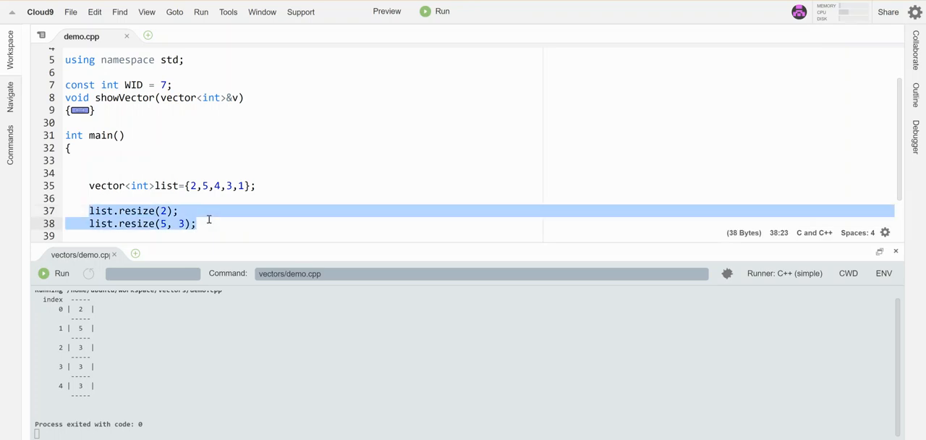
left_click(209, 223)
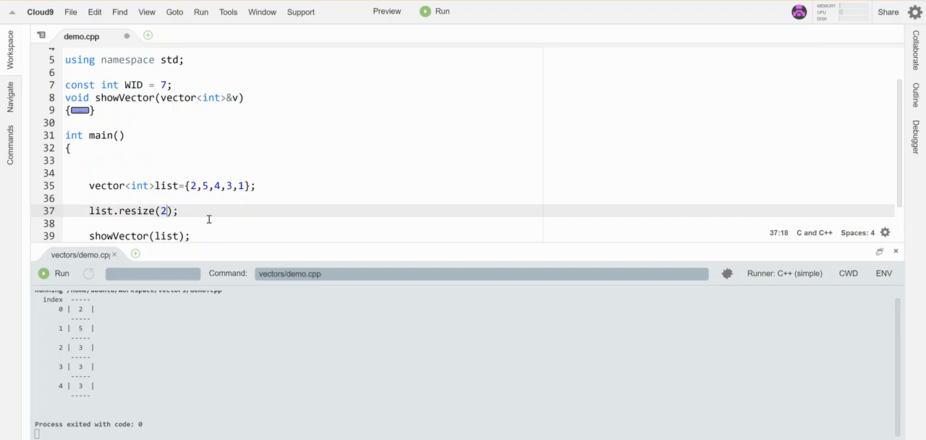
type("*")
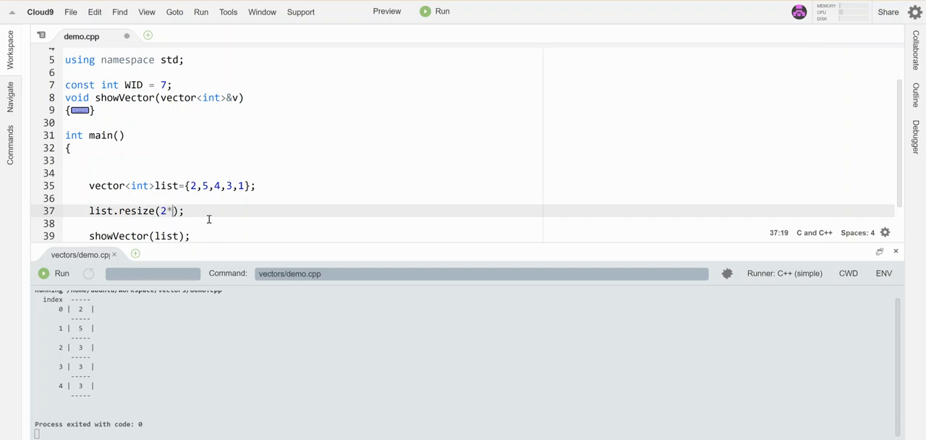
type("list.size(")
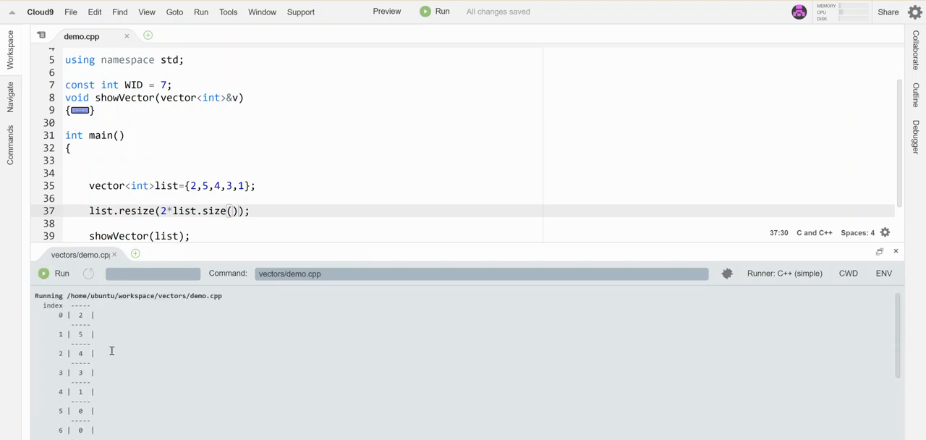
scroll("down", 3)
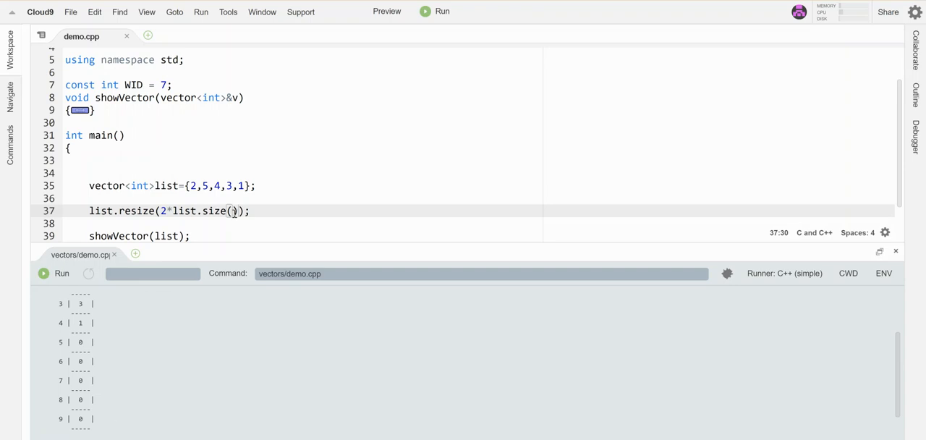
type(",")
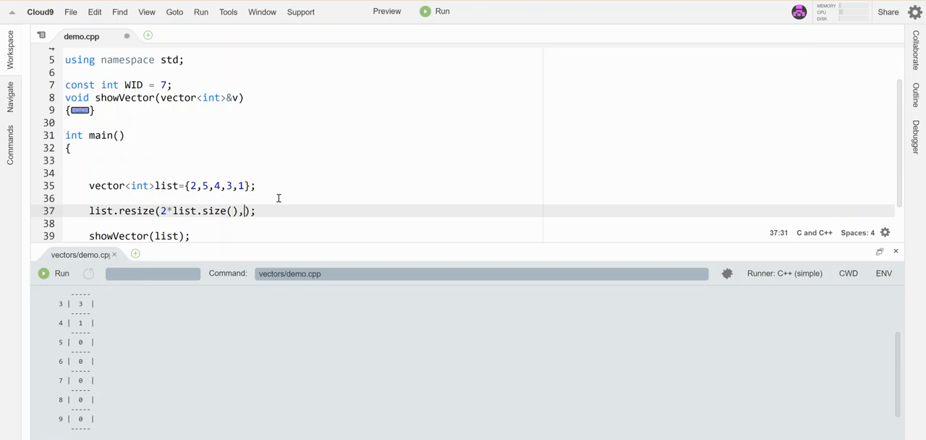
type("6")
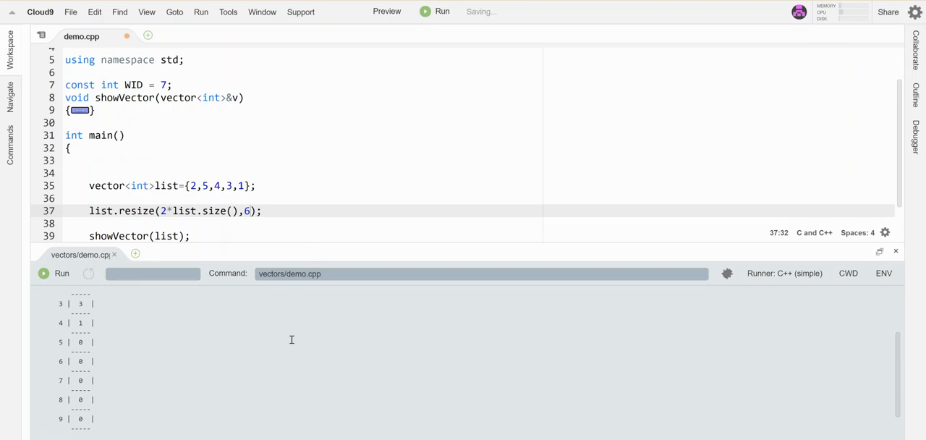
left_click(442, 11)
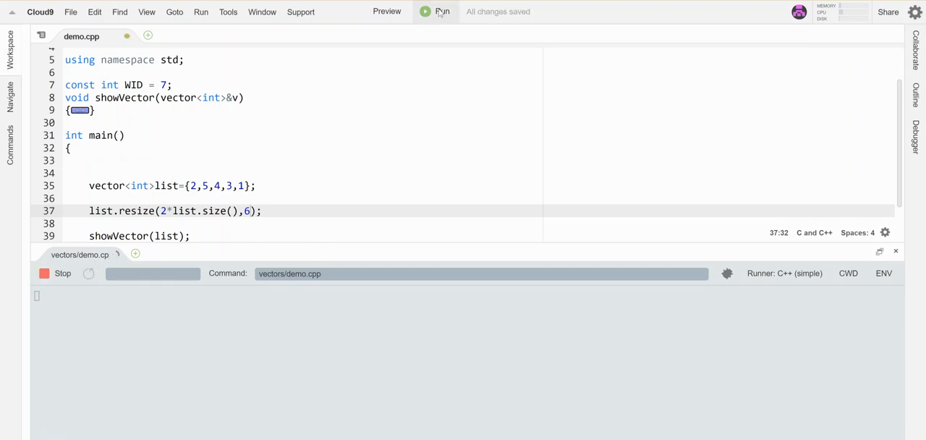
left_click(441, 12)
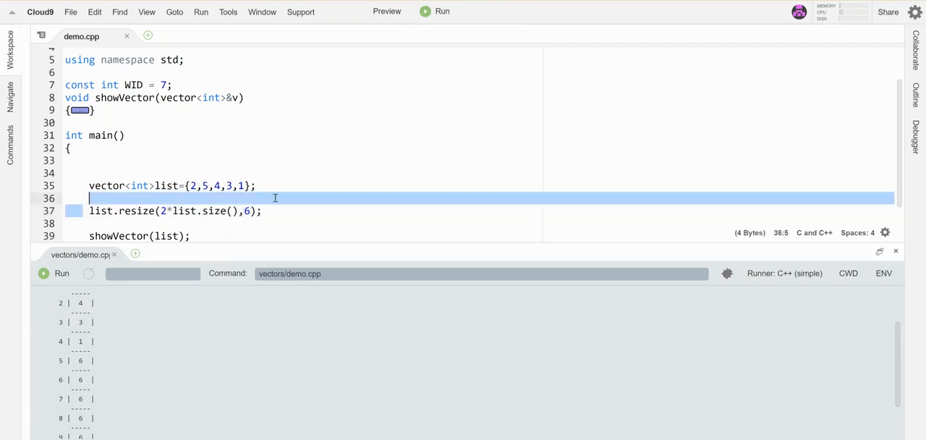
Delete the list.resize line, then review showVector's size-based for loop and v[i] output statement
key("Delete")
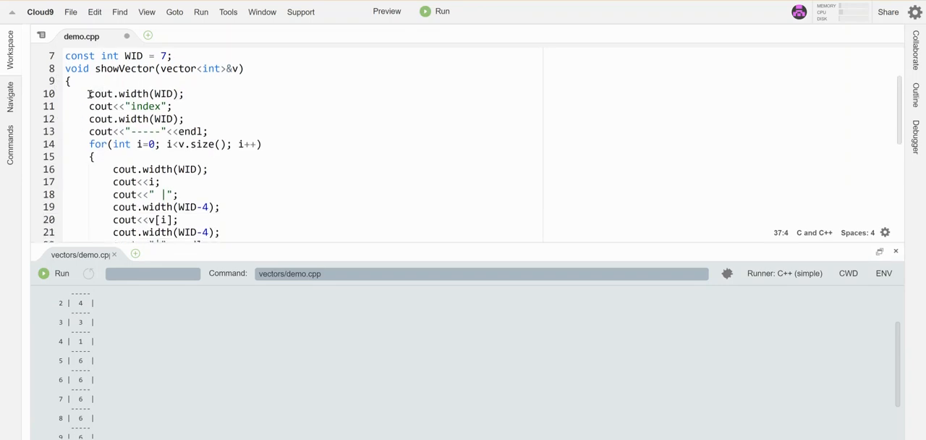
left_click_drag(89, 93, 207, 130)
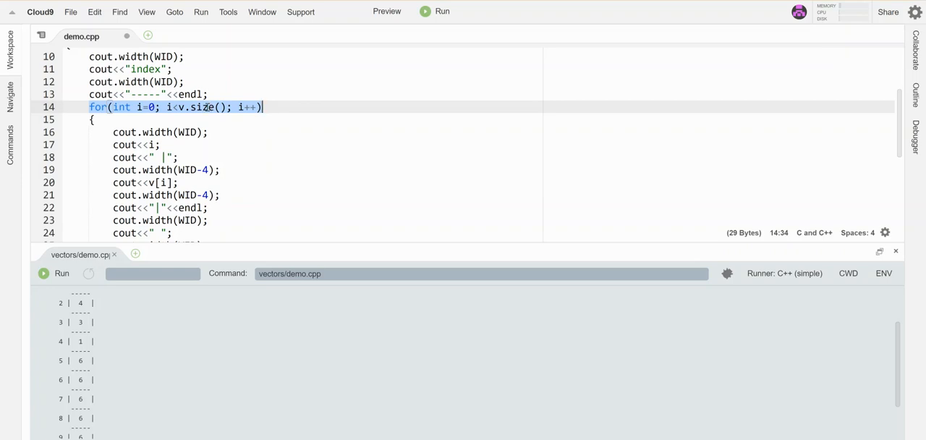
mouse_move(247, 124)
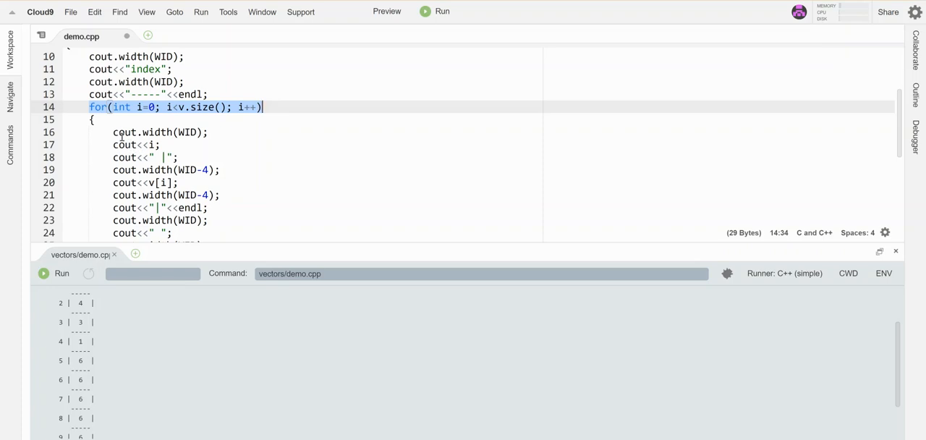
left_click(160, 145)
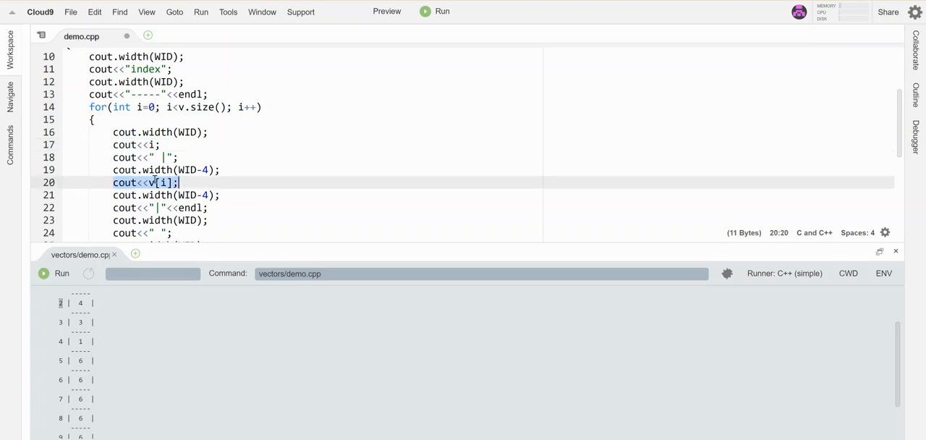
mouse_move(102, 326)
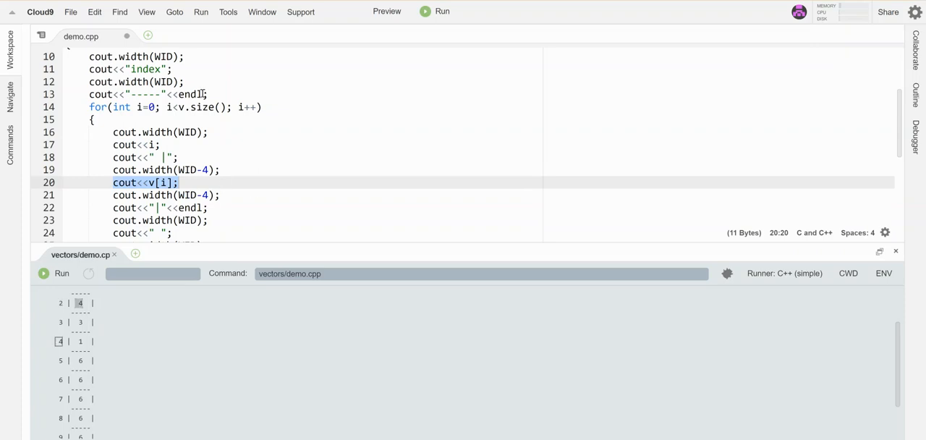
scroll("up", 3)
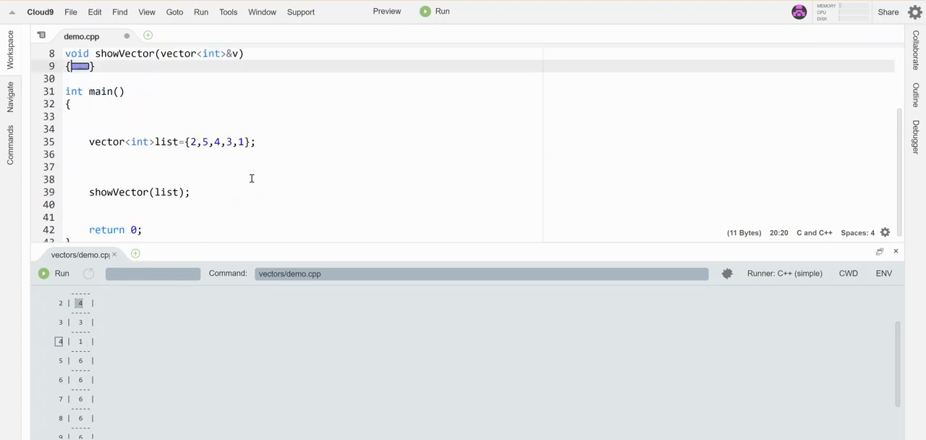
Add list[1]=9; before showVector and run to print 2, 9, 4, 3, 1
left_click(159, 156)
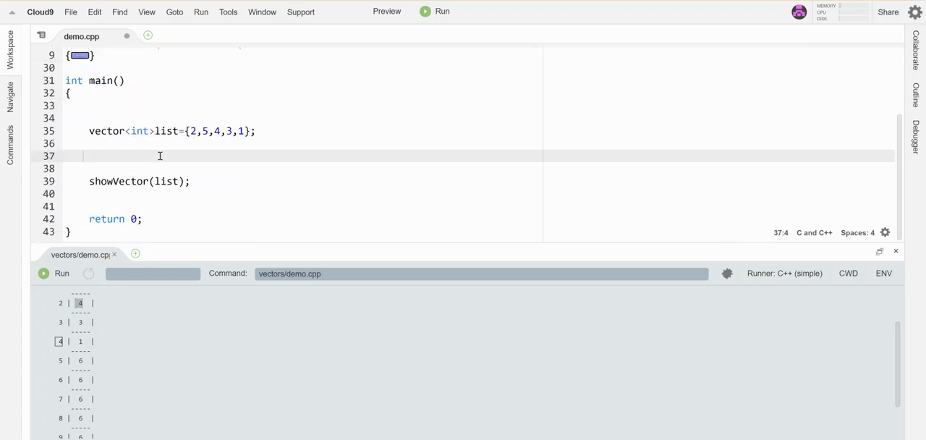
type("list")
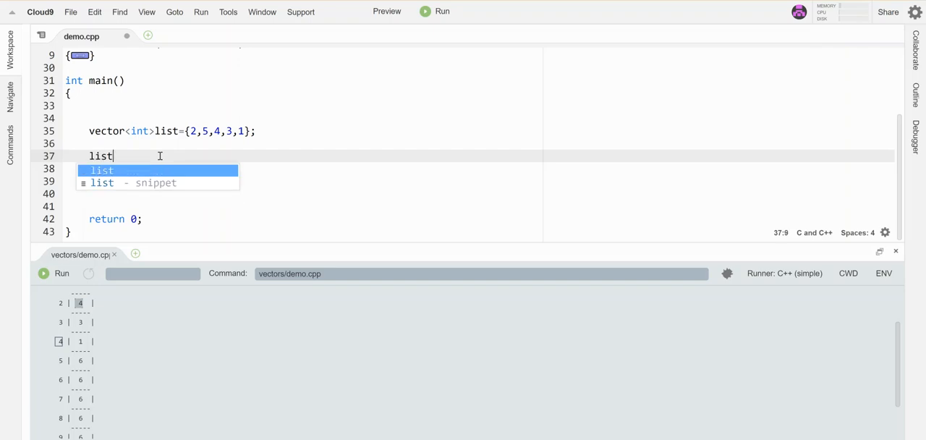
type("[1]=")
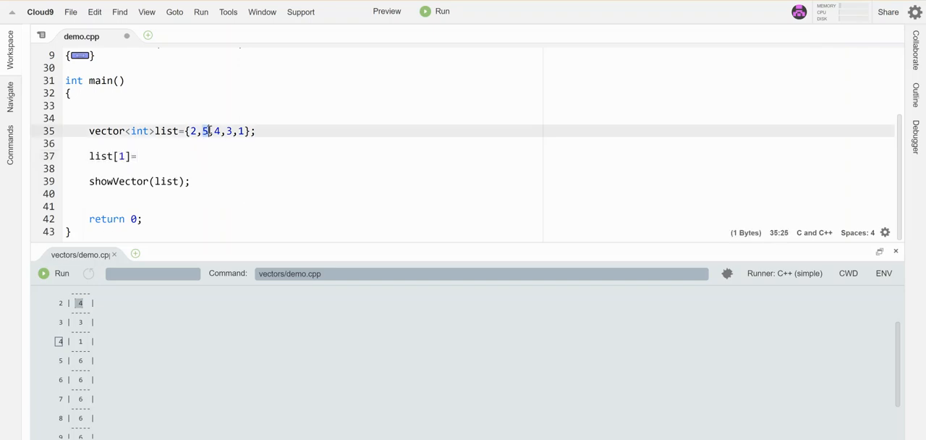
type("9")
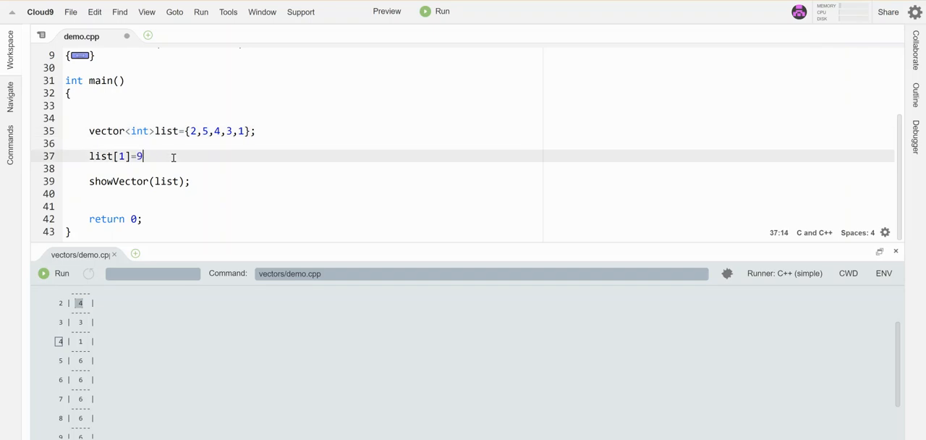
type(";")
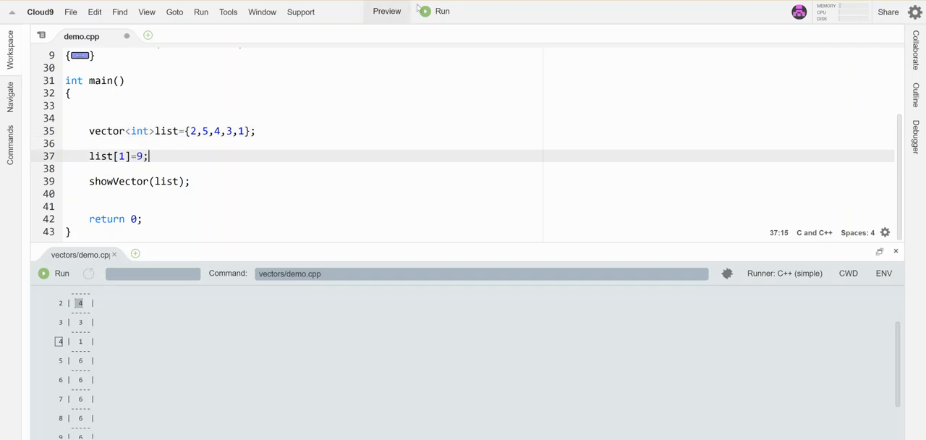
left_click(443, 11)
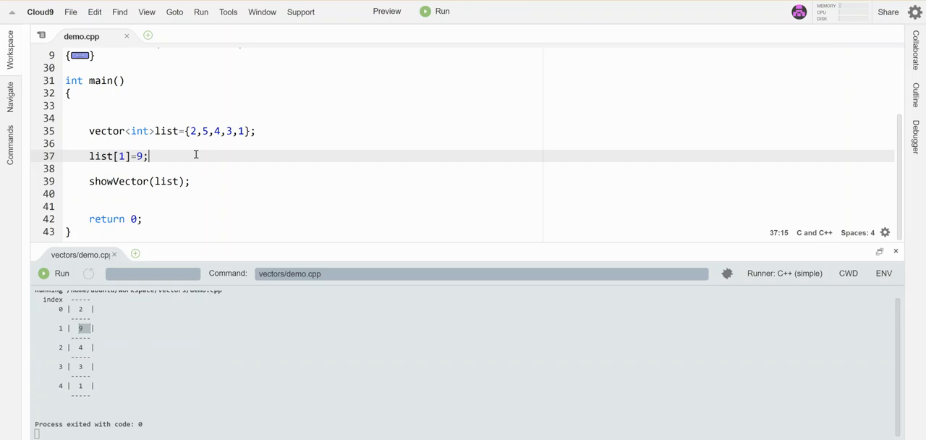
Add cout<<list[0]<<endl; to print the vector's first element
type("cout<<")
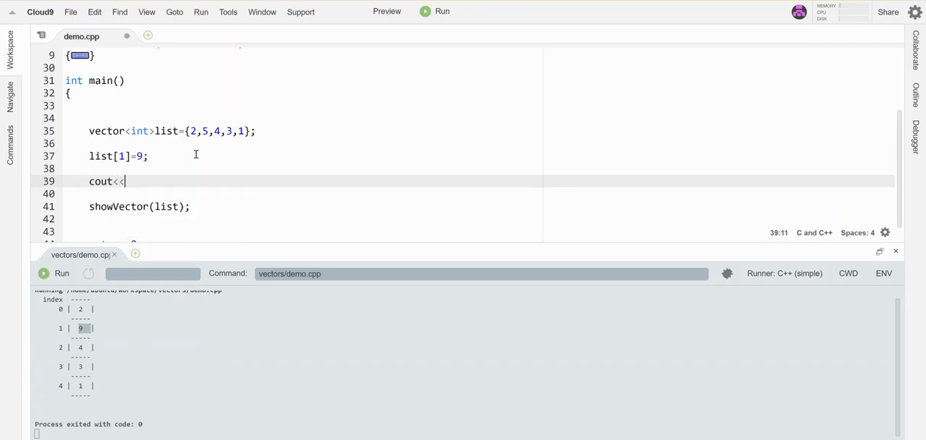
type("list[]")
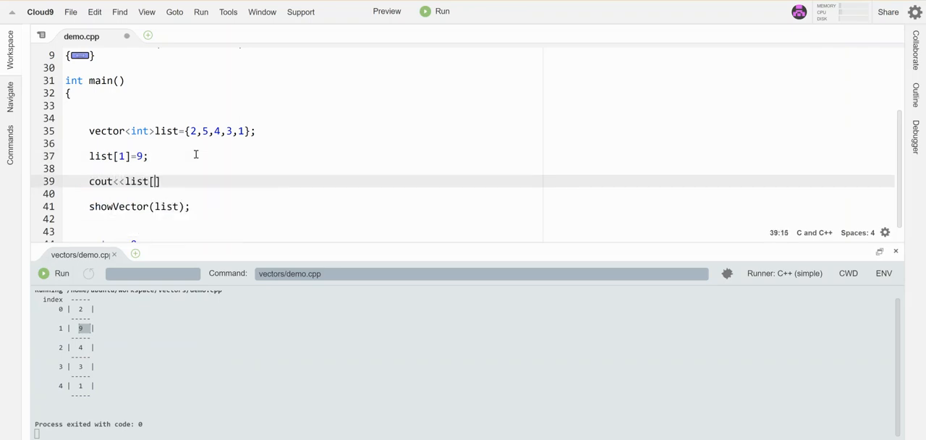
type("0]<")
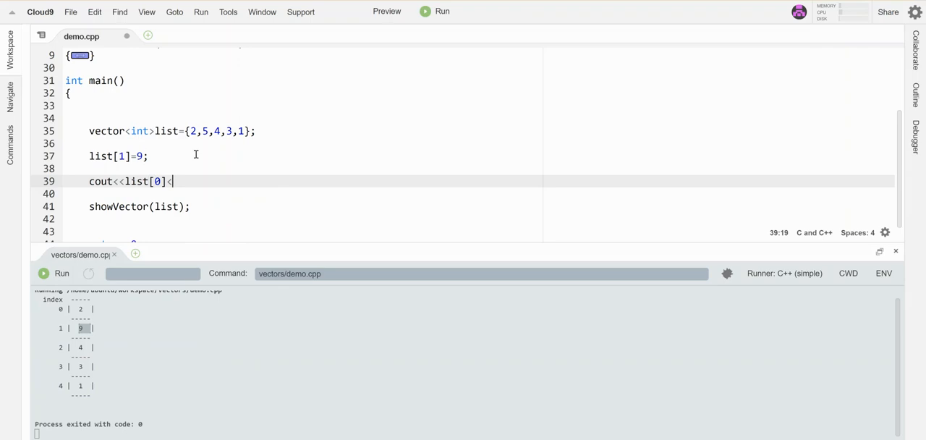
type("<endl;")
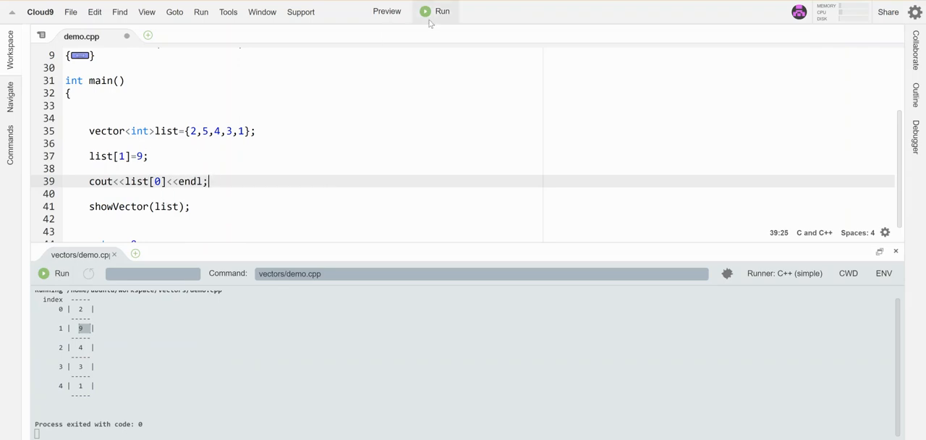
Comment out showVector(list), run the program, and confirm the output is just 2
left_click(88, 205)
type("//")
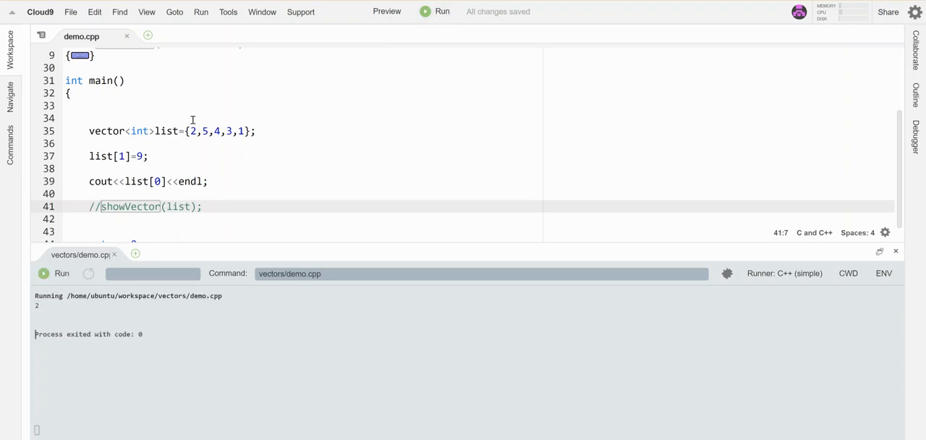
left_click(194, 130)
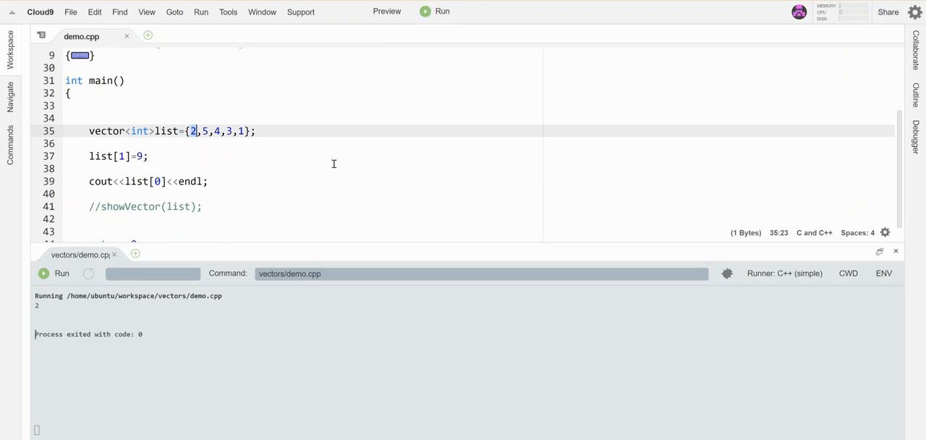
scroll("up", 3)
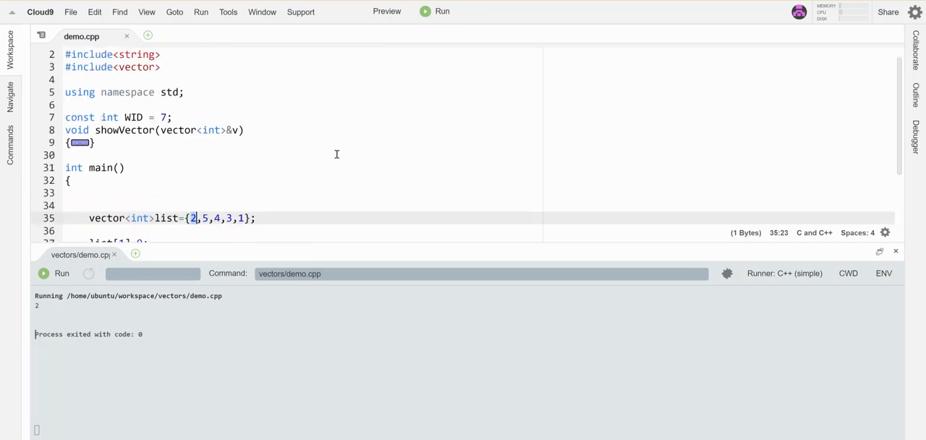
scroll("down", 3)
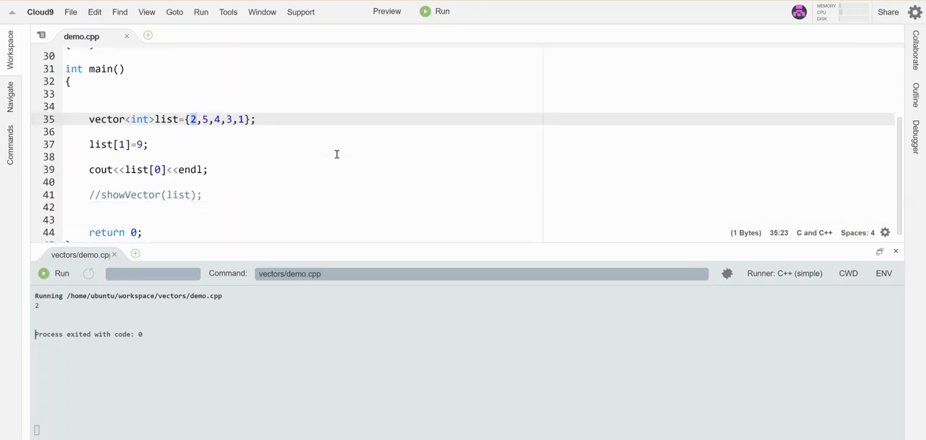